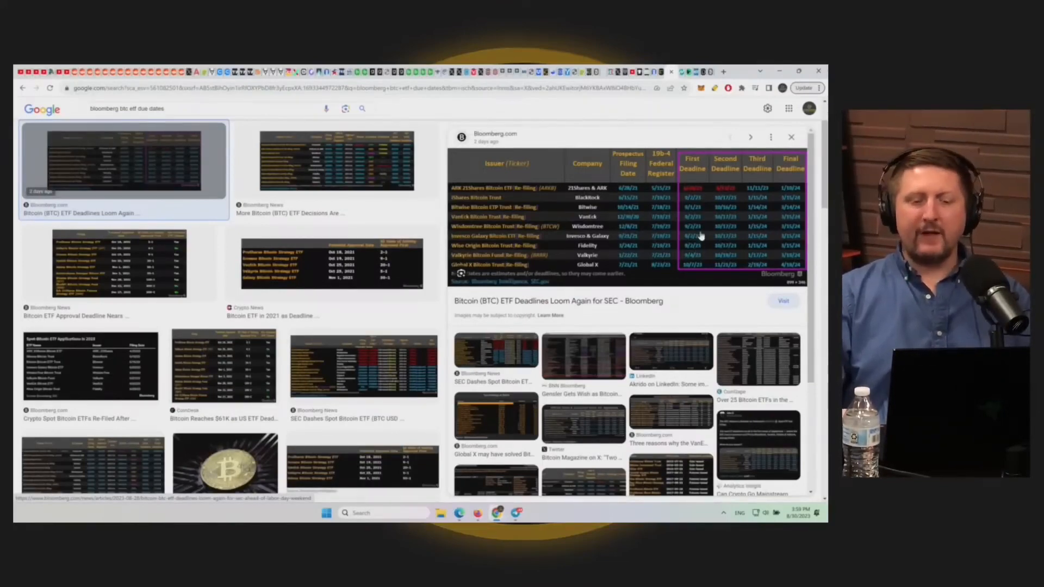
mouse_move(596, 203)
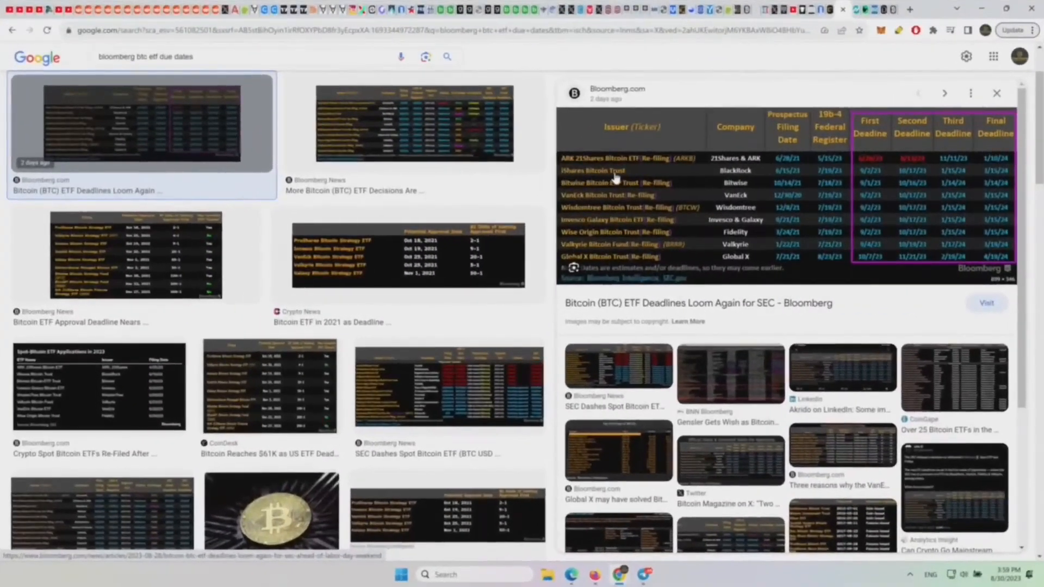
mouse_move(738, 195)
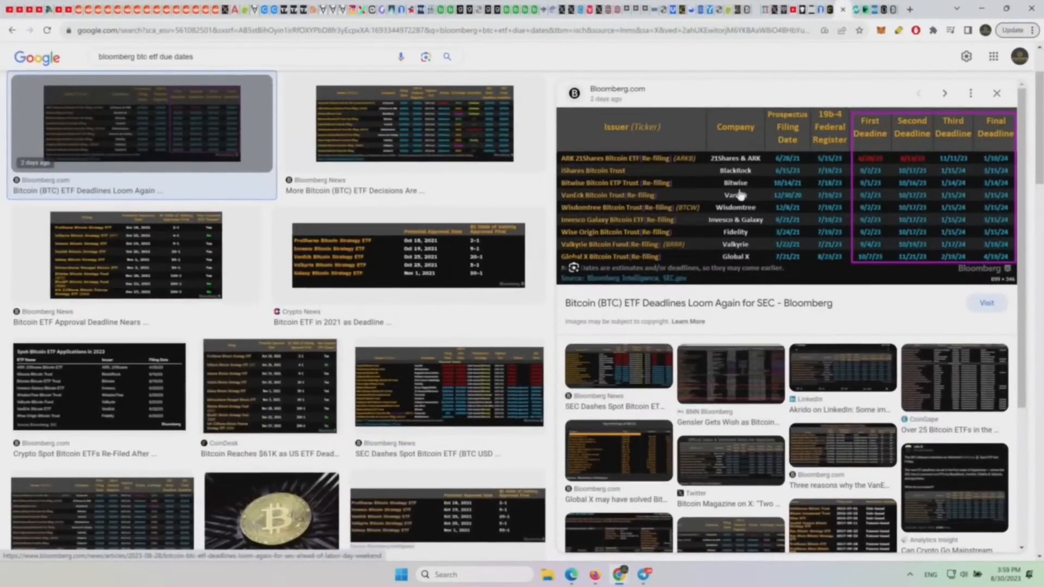
mouse_move(849, 198)
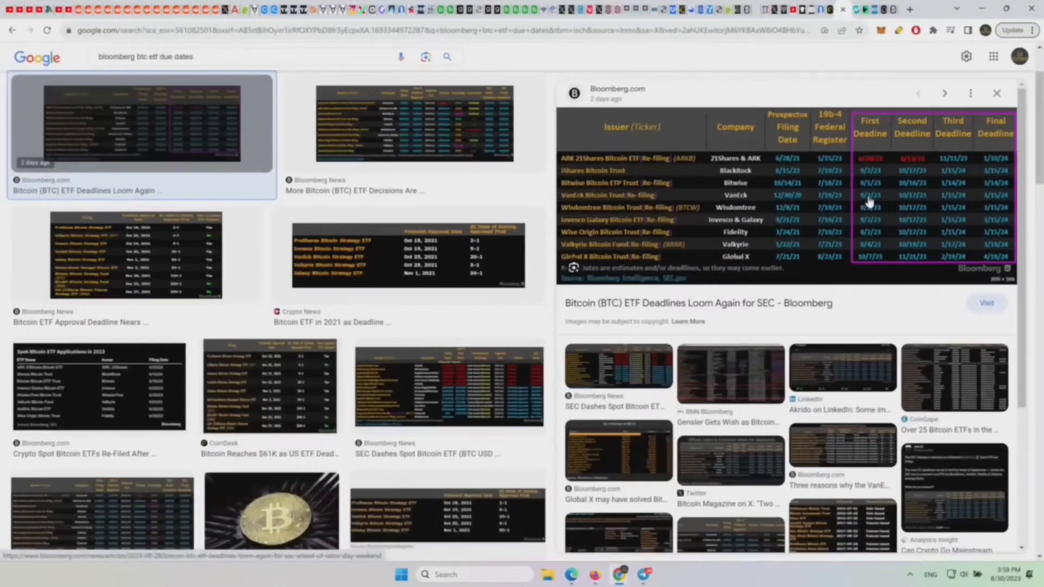
mouse_move(878, 166)
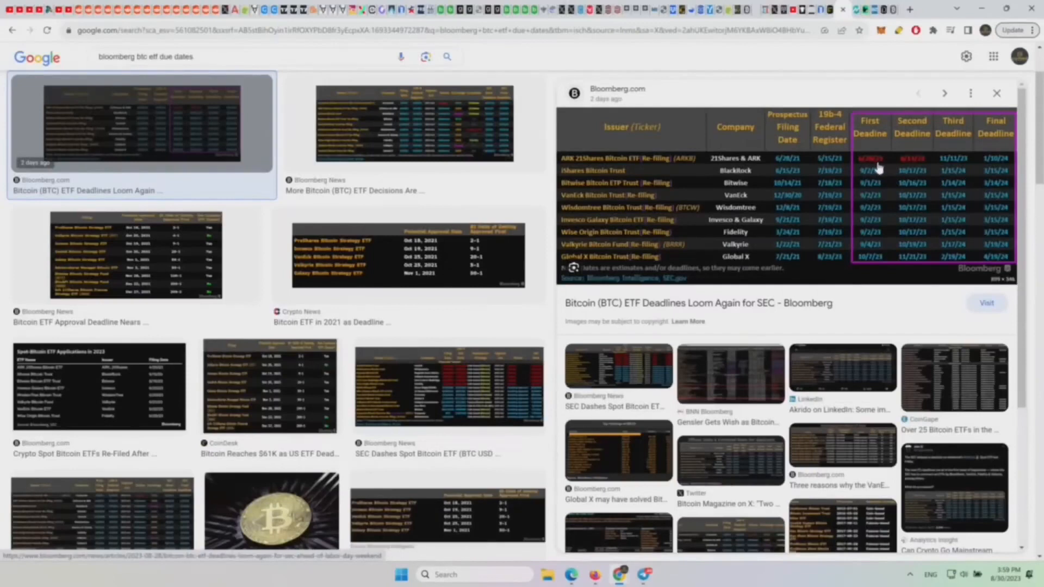
mouse_move(881, 176)
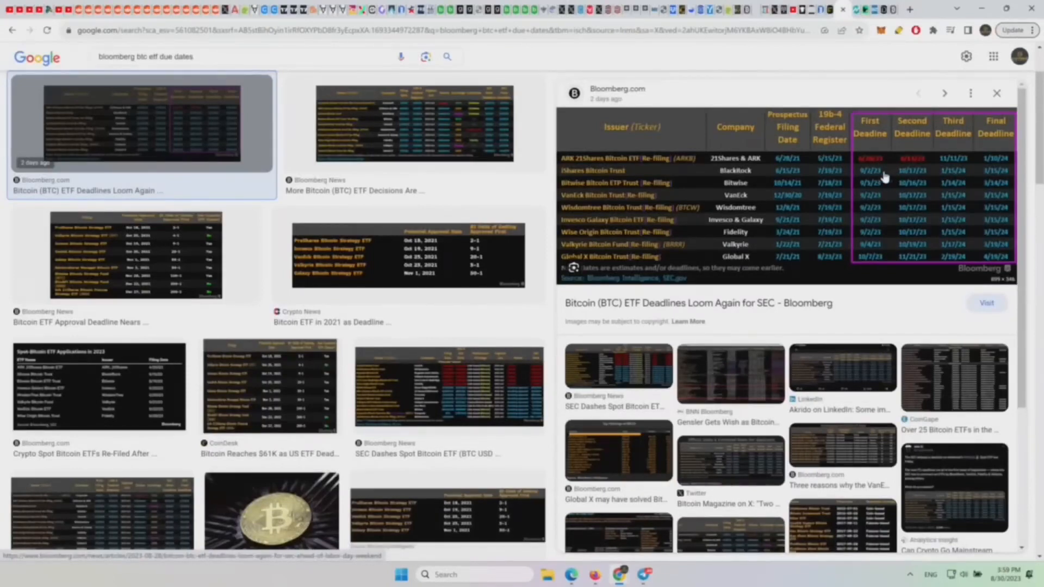
mouse_move(862, 171)
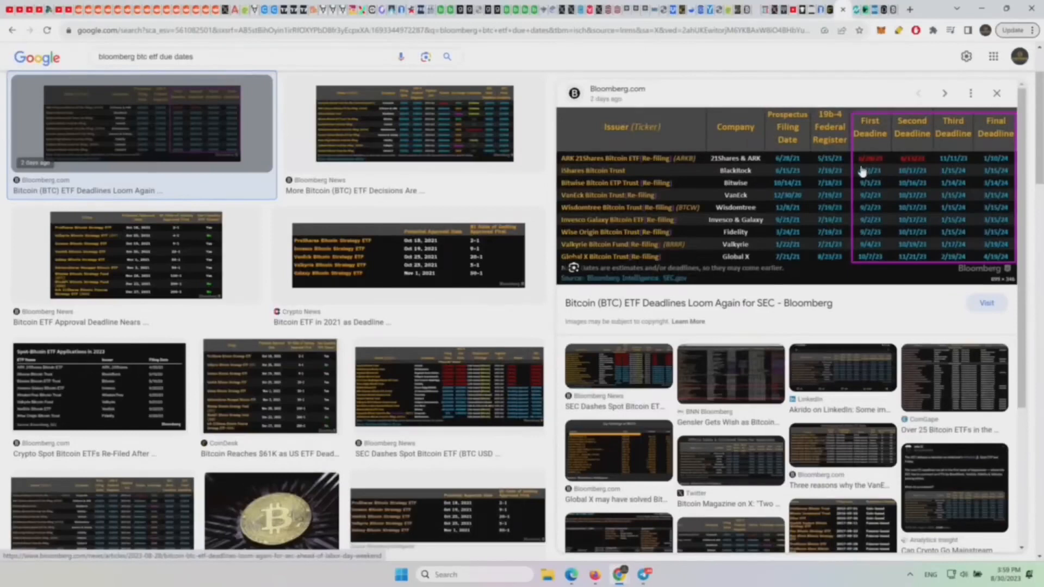
mouse_move(878, 193)
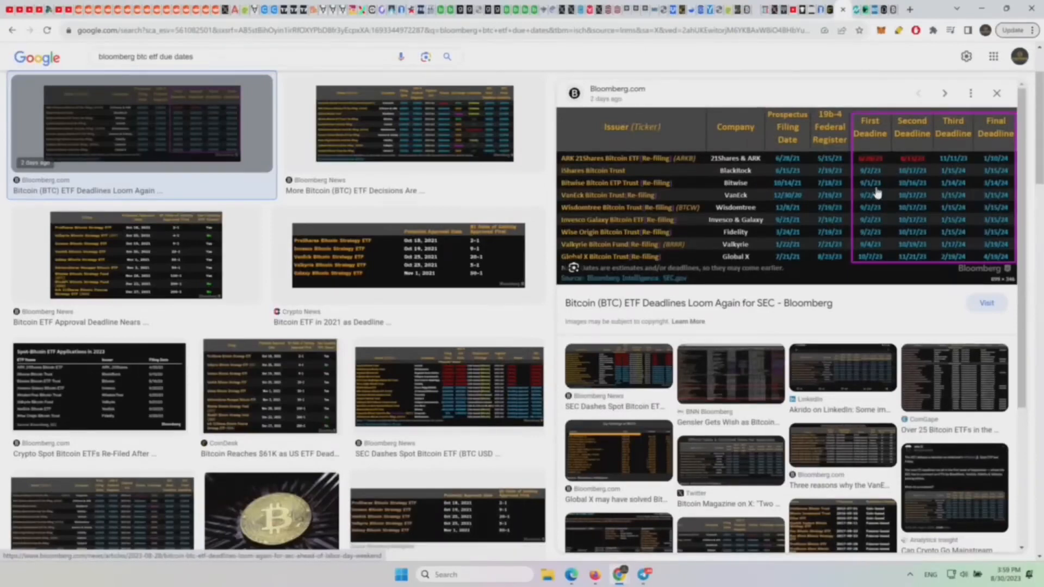
mouse_move(863, 232)
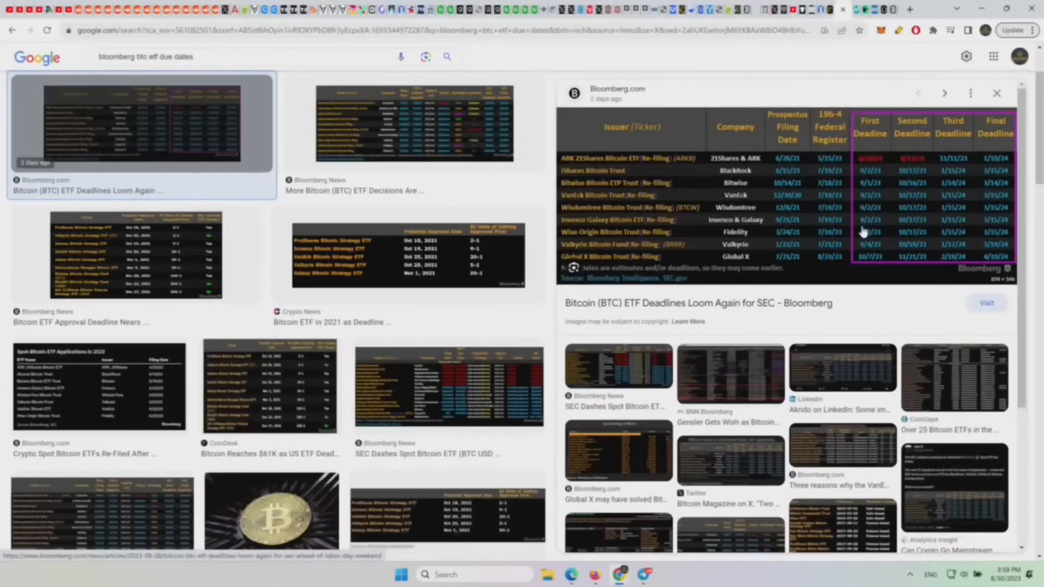
mouse_move(869, 269)
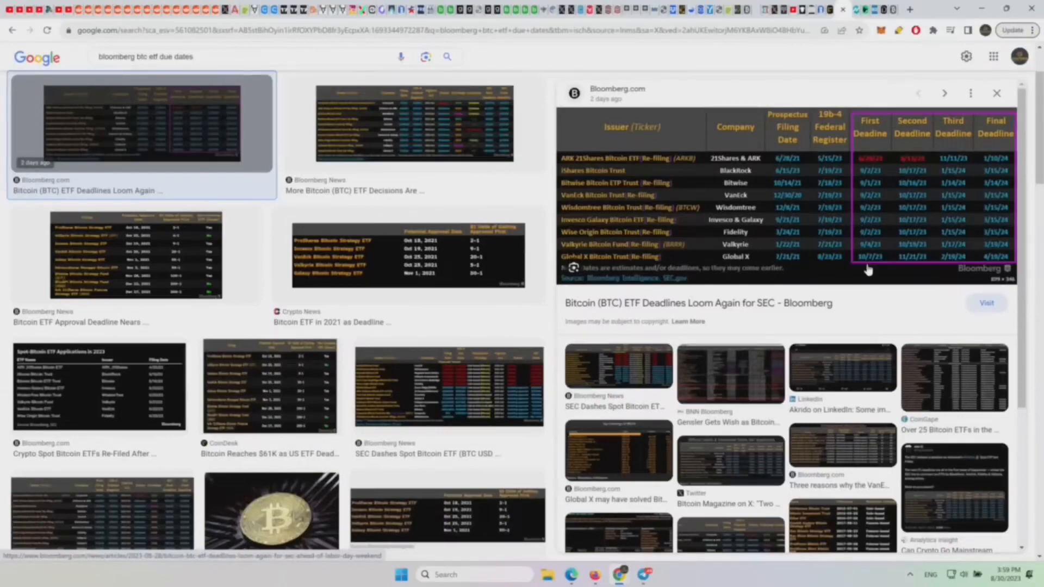
mouse_move(864, 258)
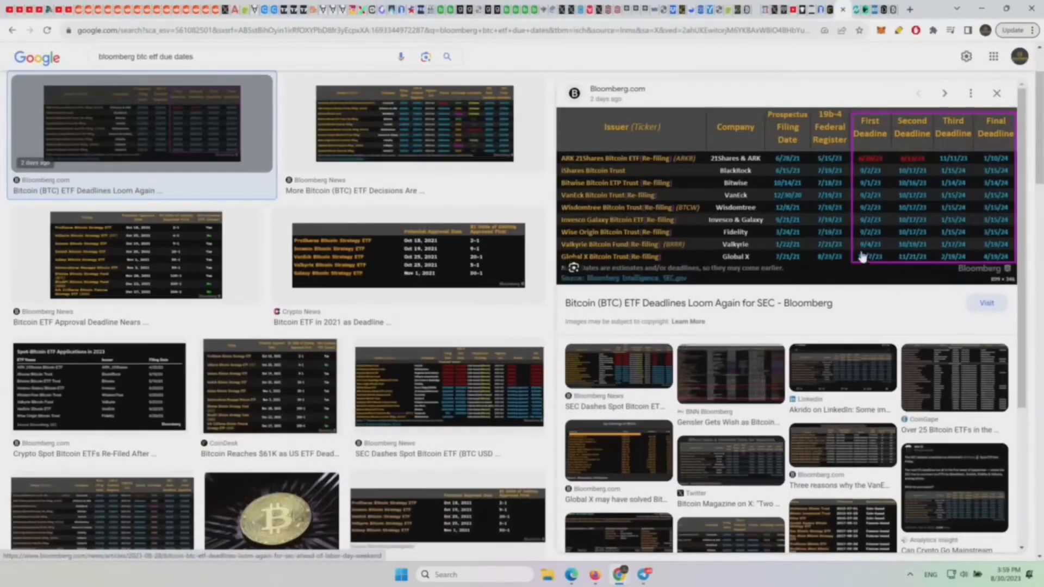
mouse_move(867, 165)
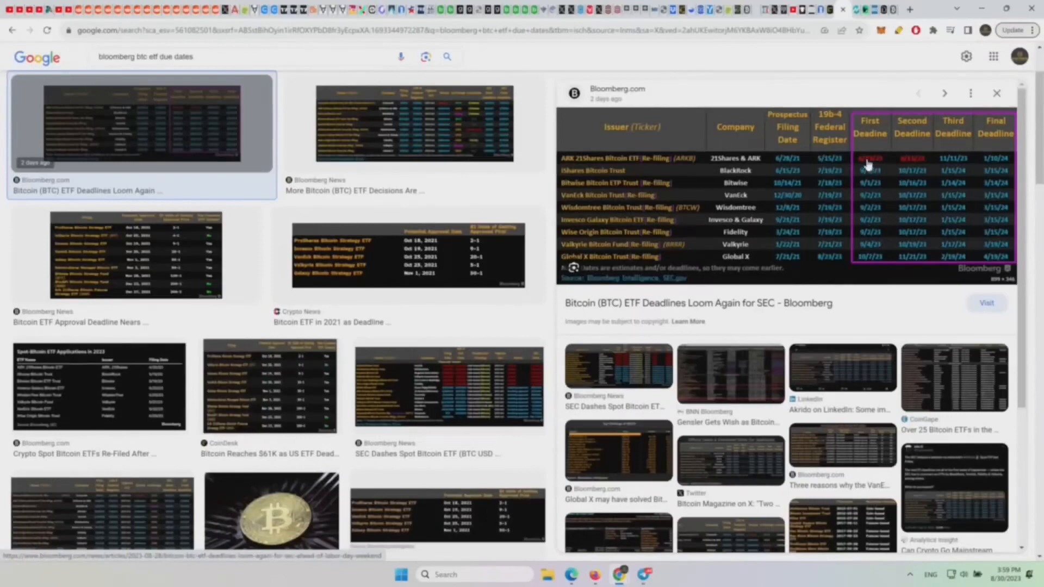
mouse_move(852, 238)
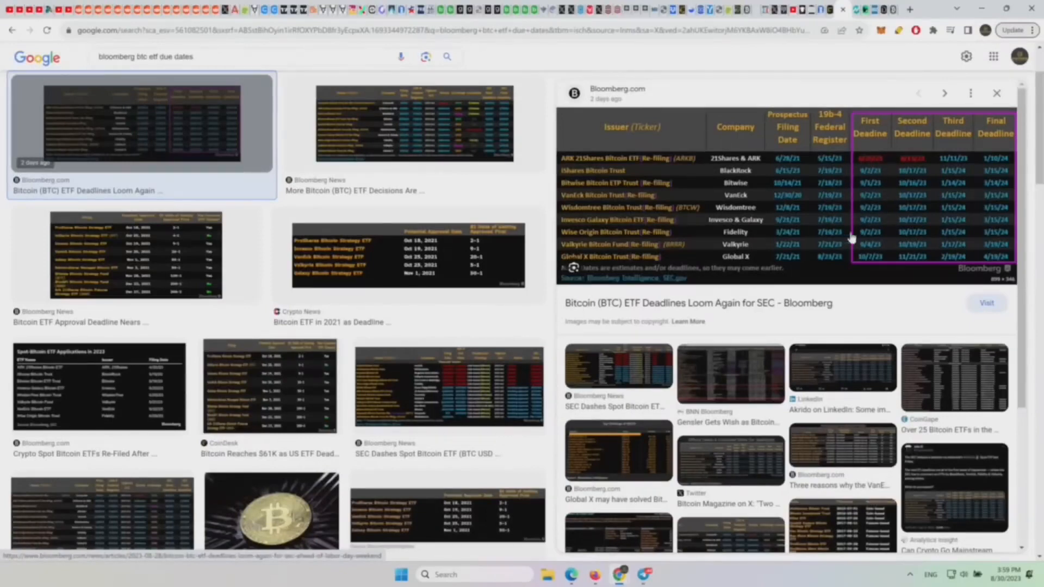
mouse_move(889, 178)
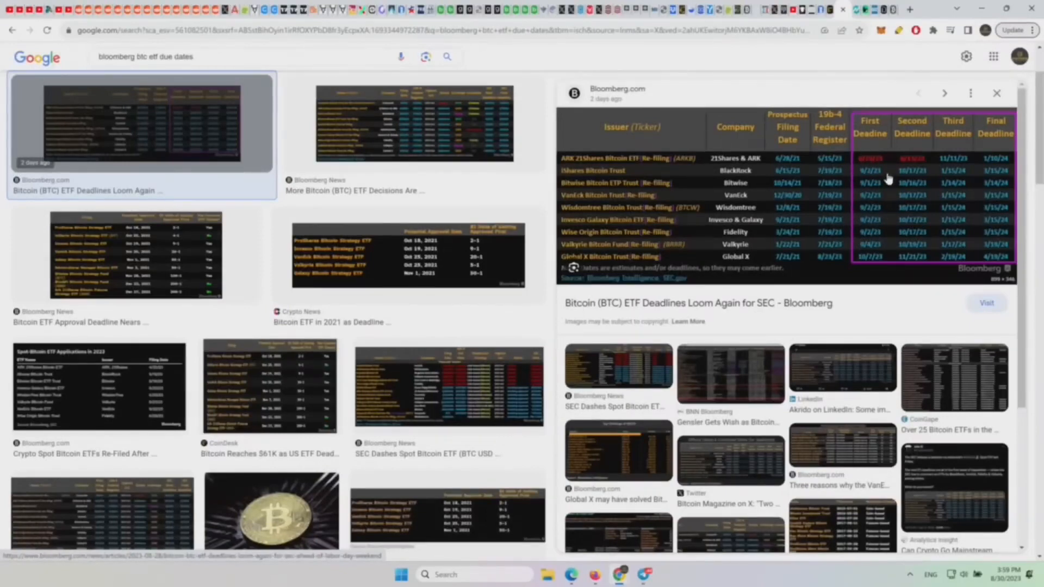
mouse_move(873, 240)
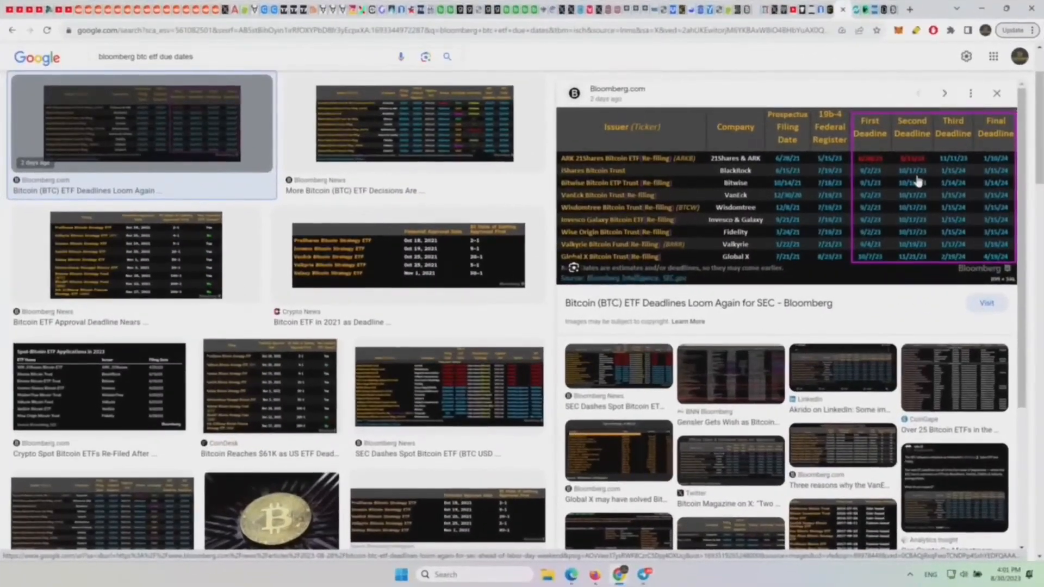
mouse_move(892, 177)
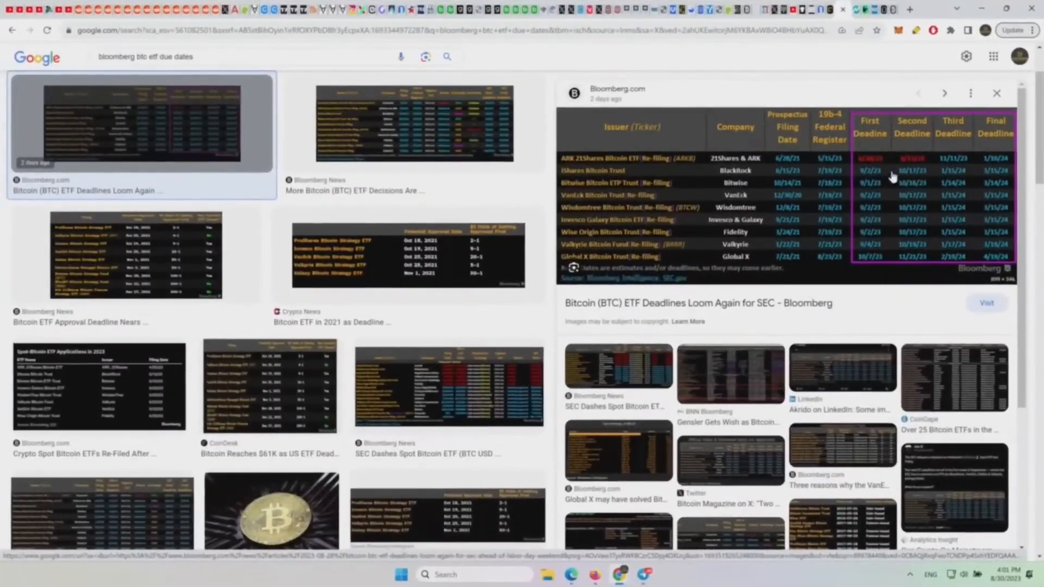
mouse_move(923, 180)
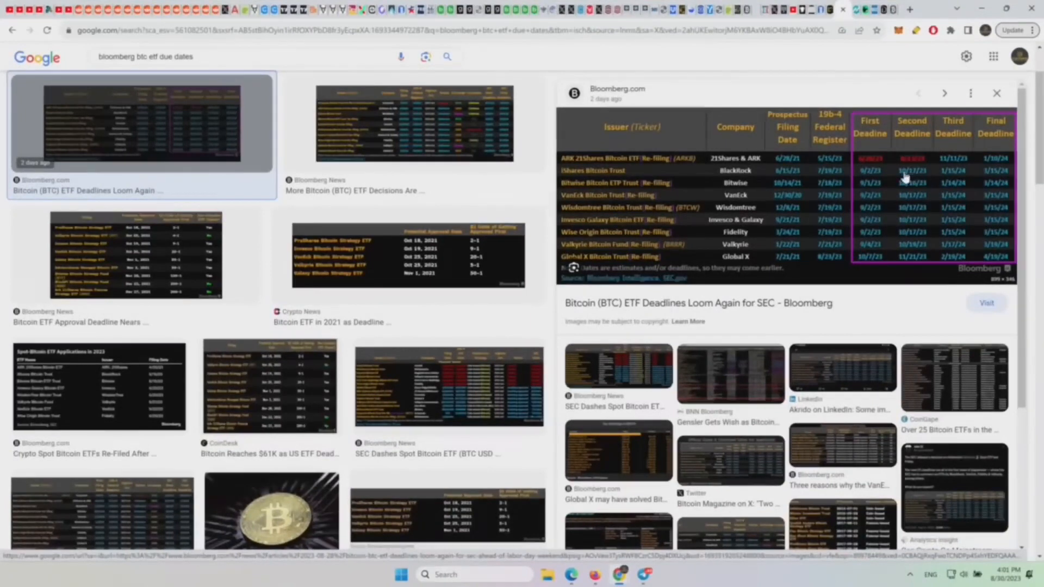
mouse_move(894, 210)
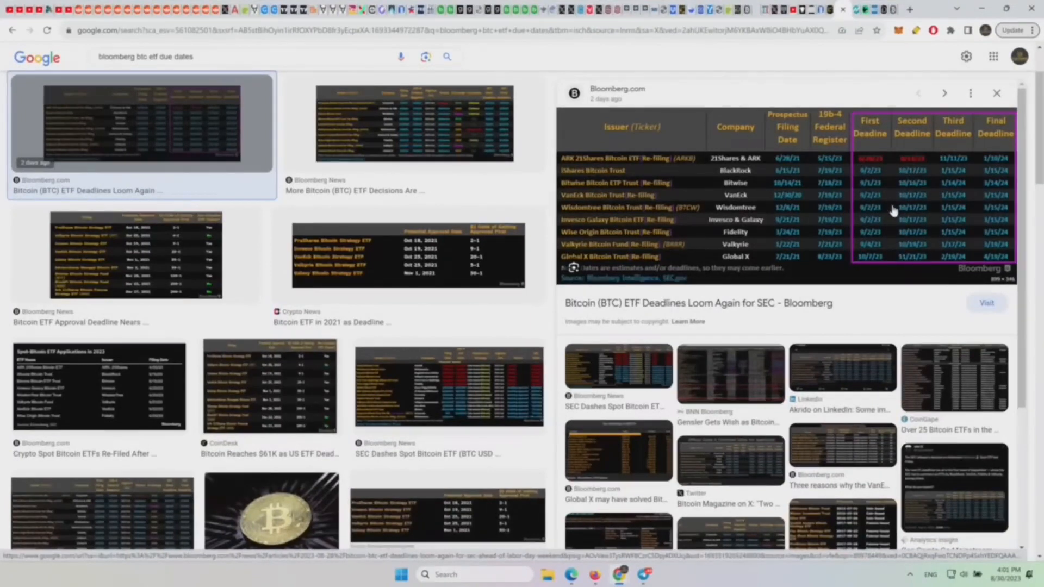
mouse_move(912, 262)
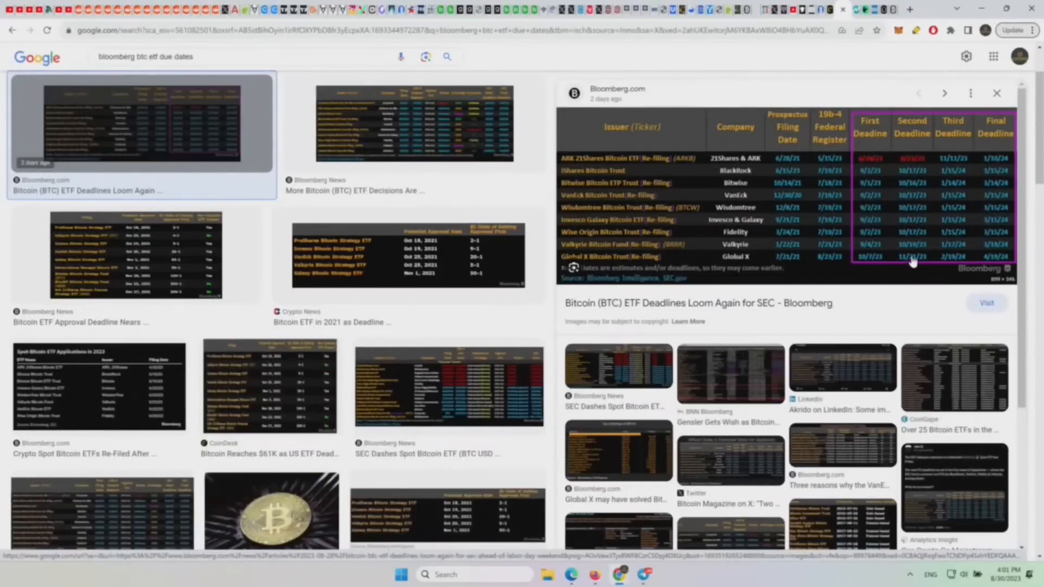
mouse_move(913, 180)
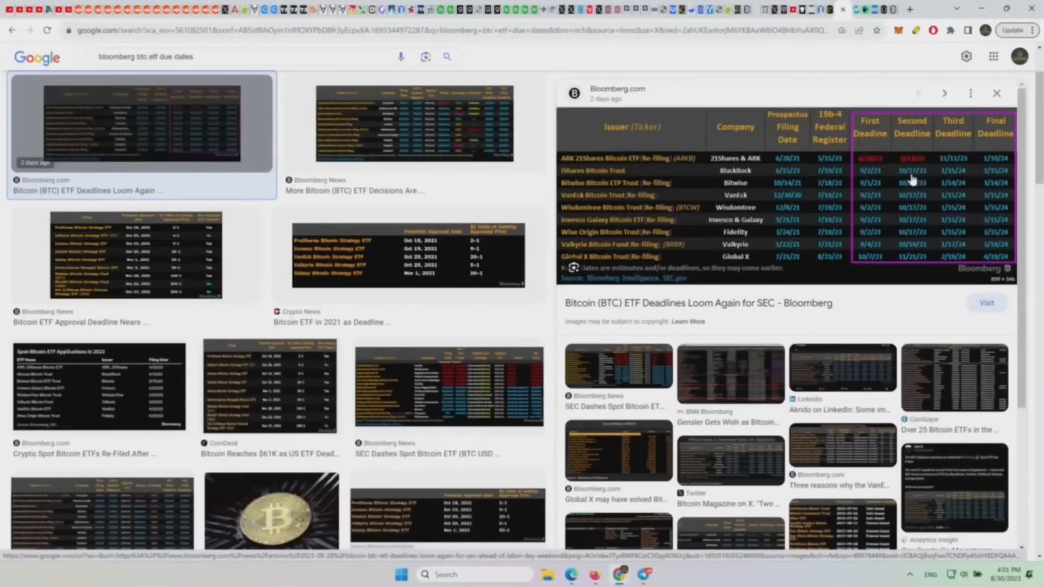
mouse_move(911, 256)
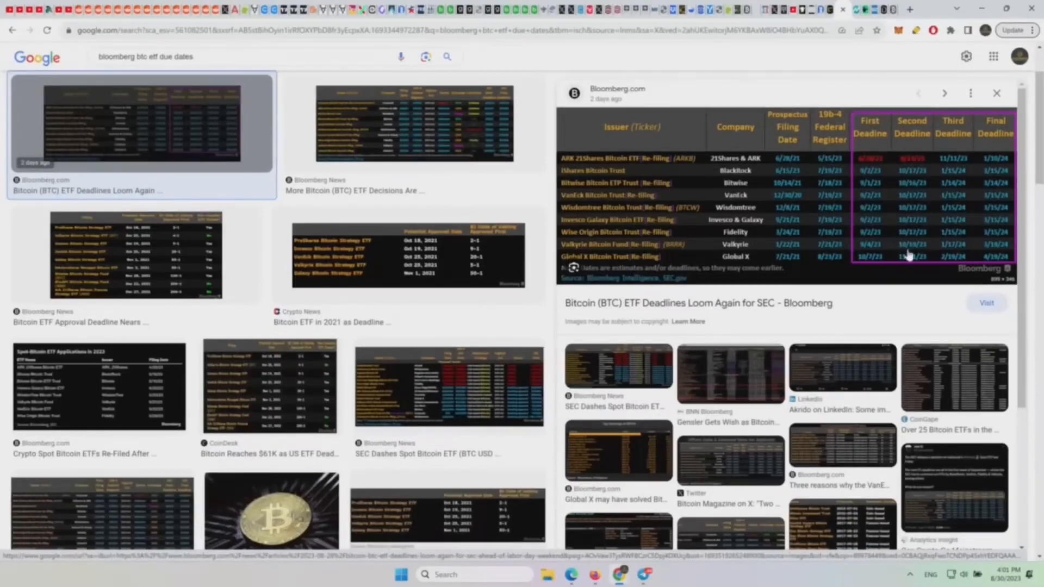
mouse_move(902, 275)
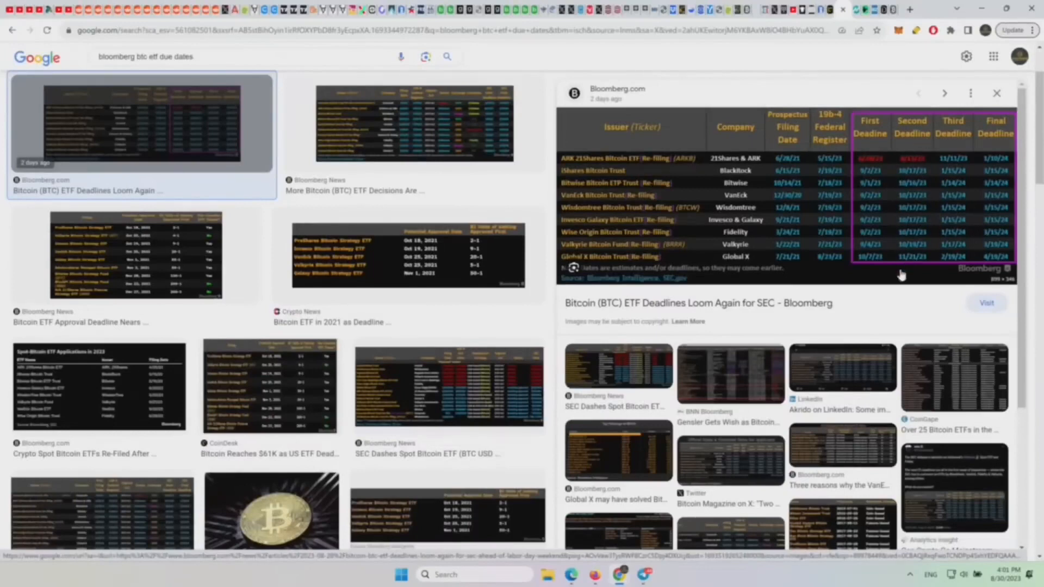
mouse_move(919, 166)
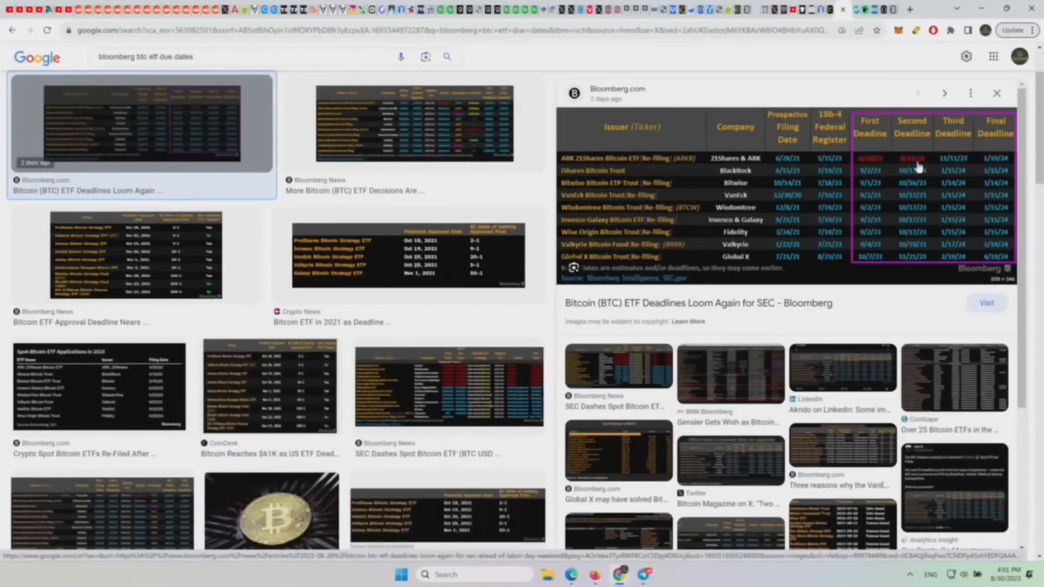
mouse_move(902, 261)
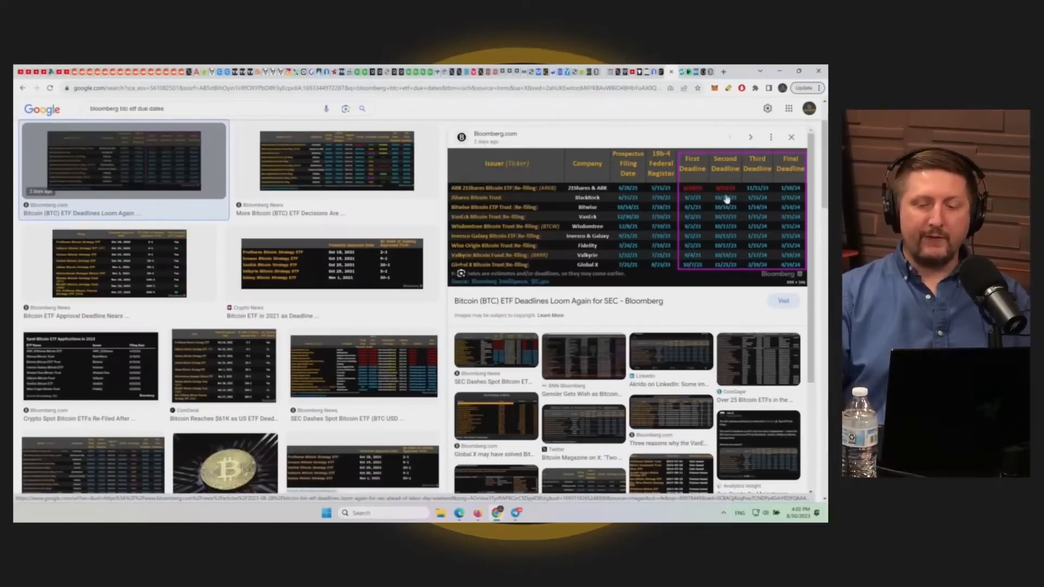
mouse_move(653, 193)
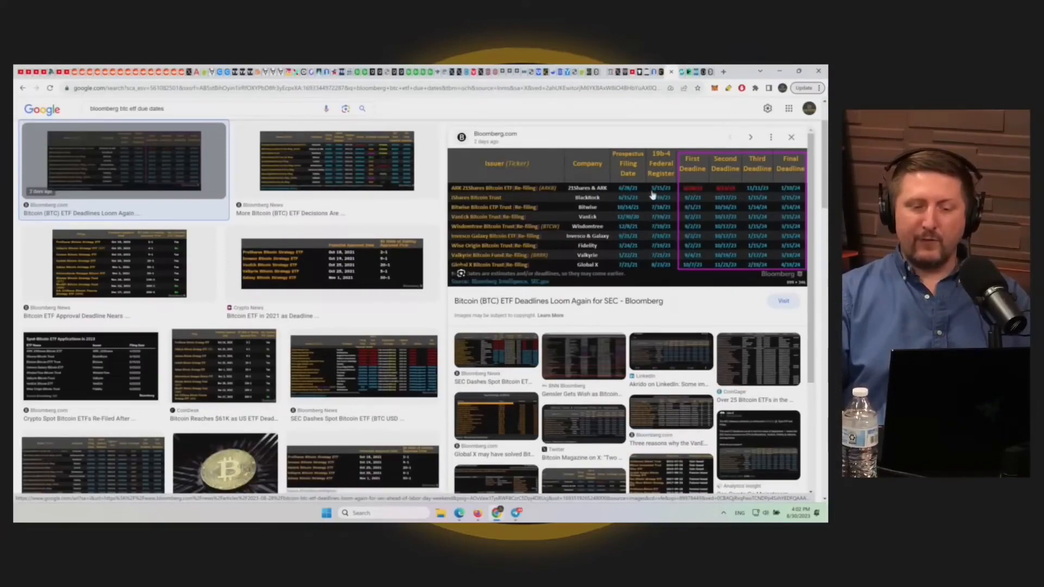
mouse_move(752, 189)
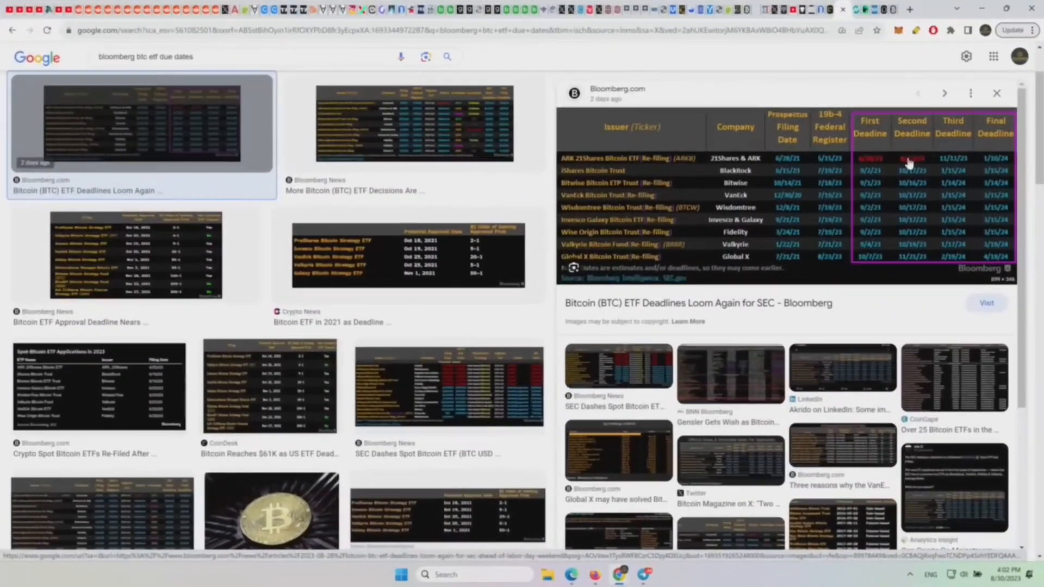
mouse_move(919, 229)
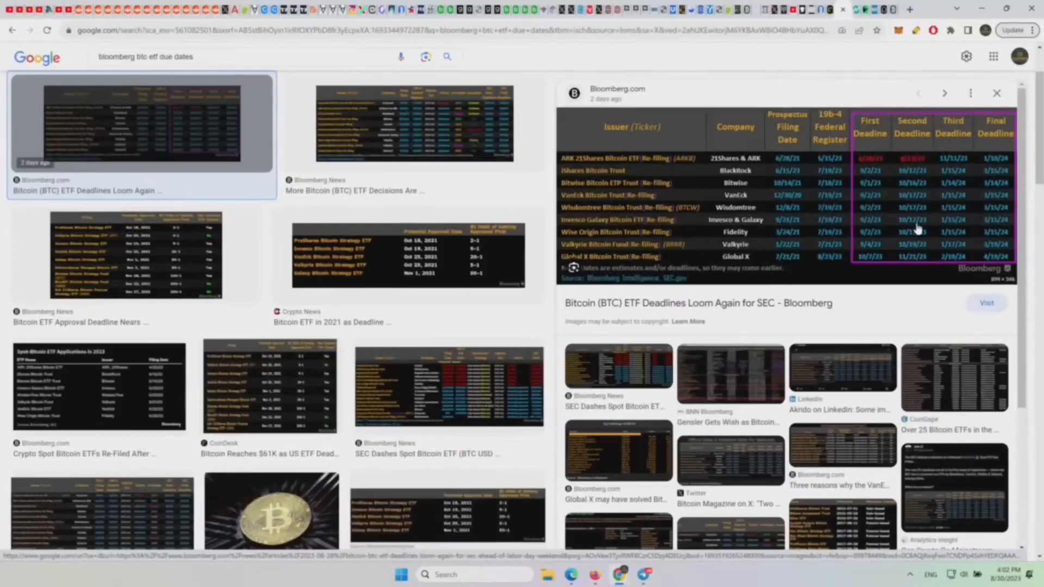
mouse_move(918, 149)
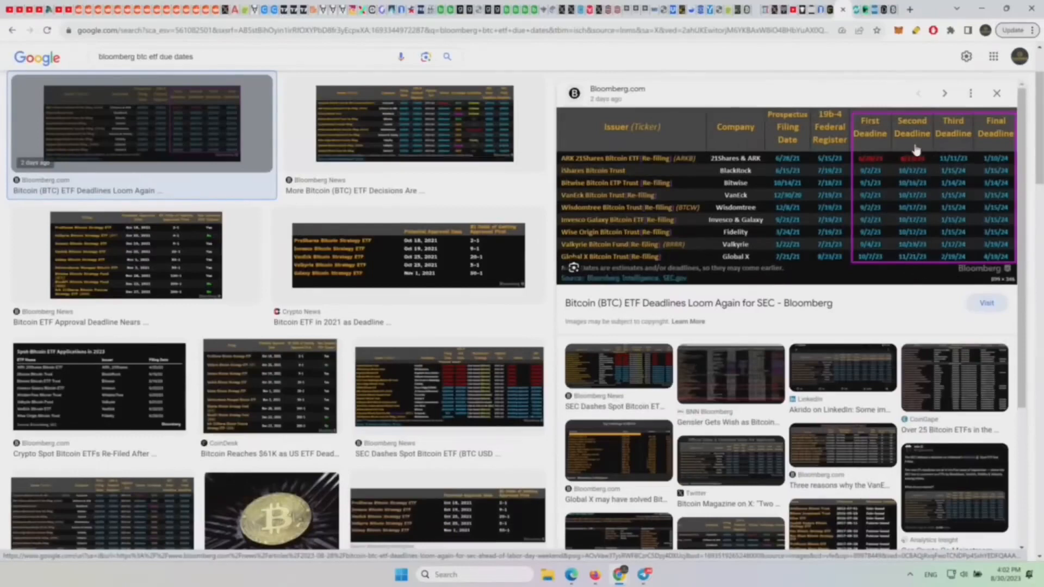
mouse_move(917, 165)
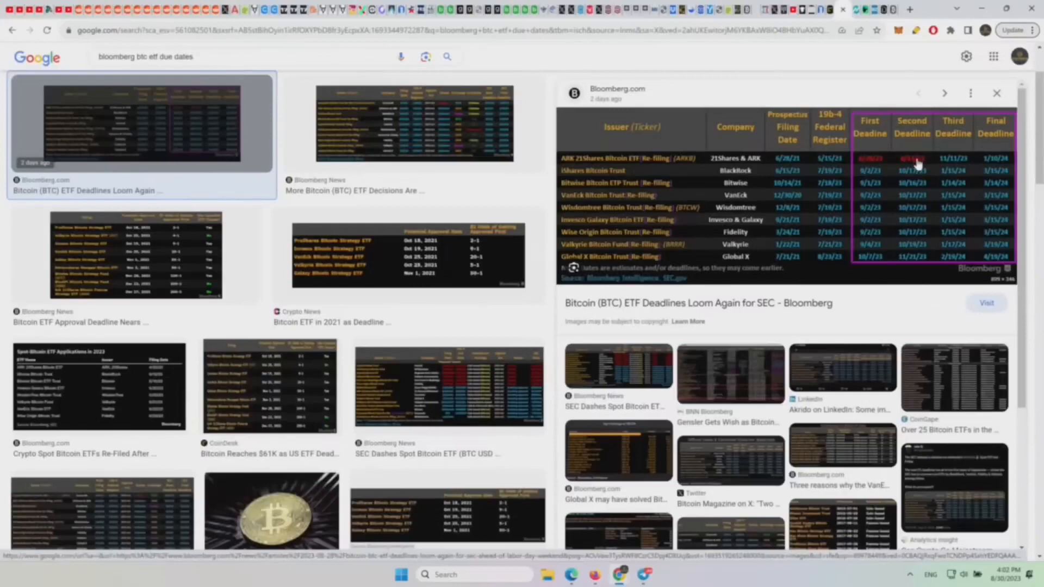
mouse_move(911, 234)
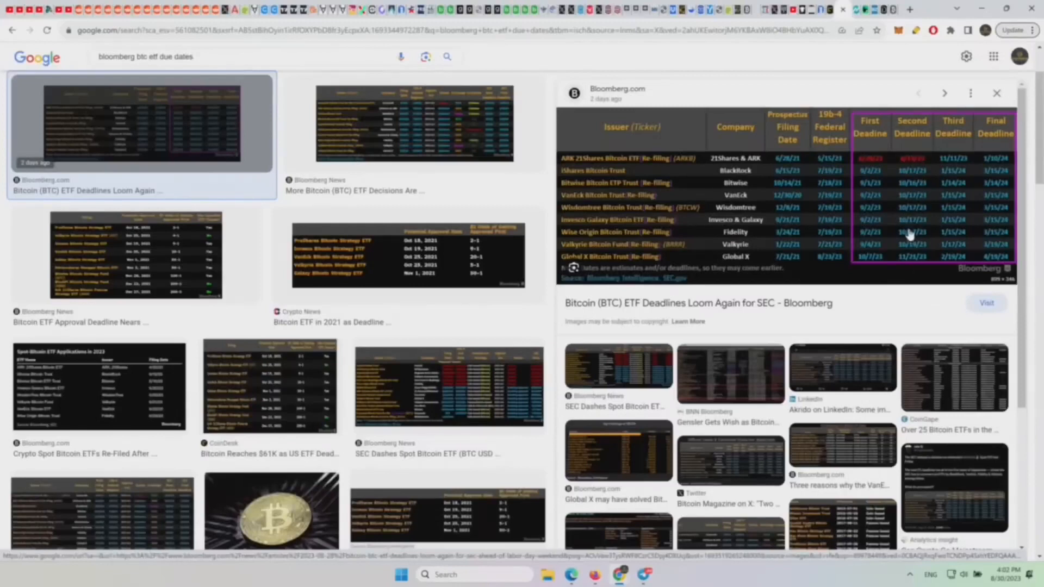
mouse_move(916, 161)
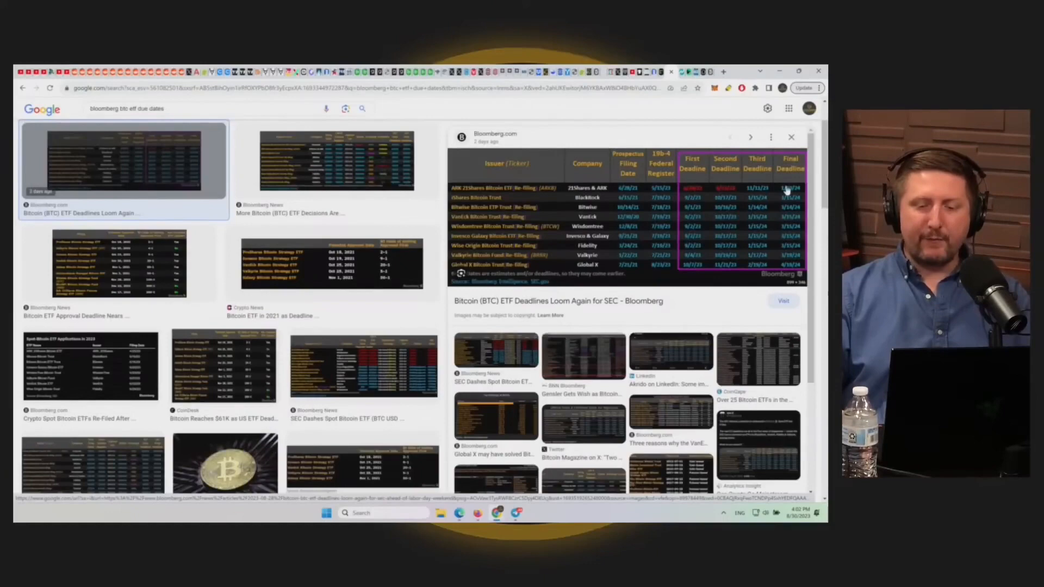
mouse_move(756, 270)
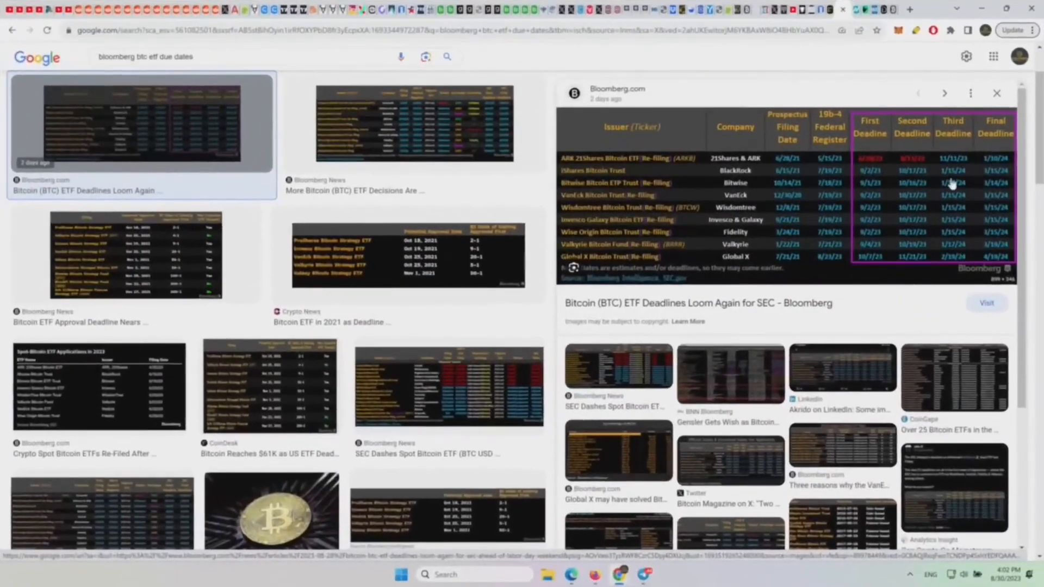
mouse_move(1007, 250)
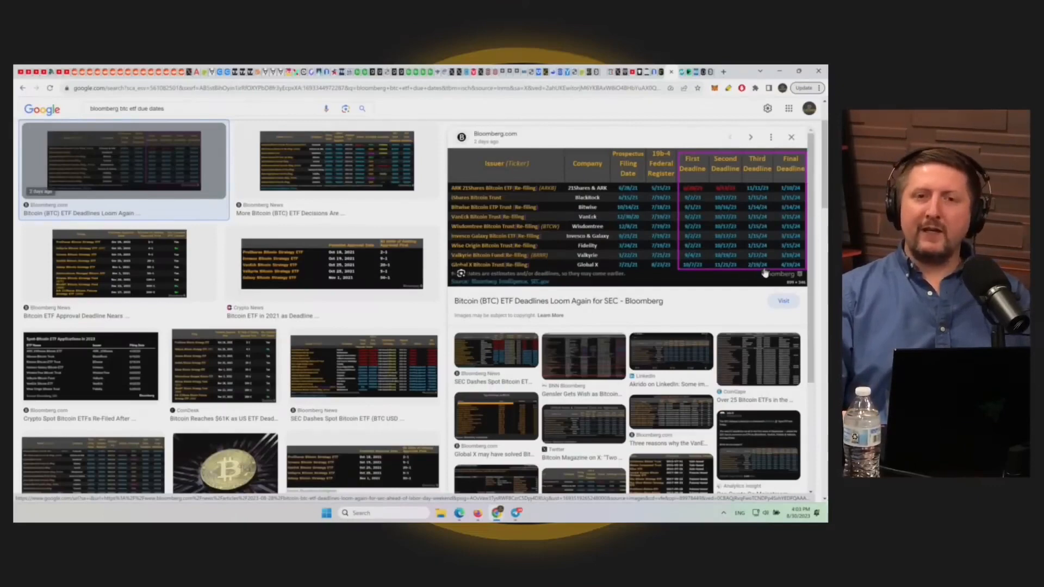
mouse_move(765, 266)
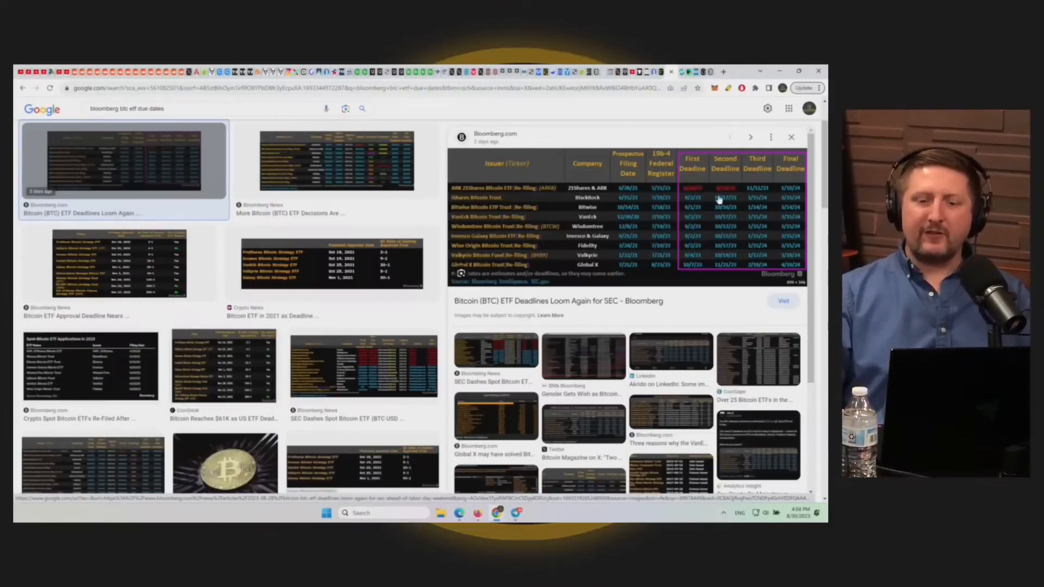
mouse_move(726, 207)
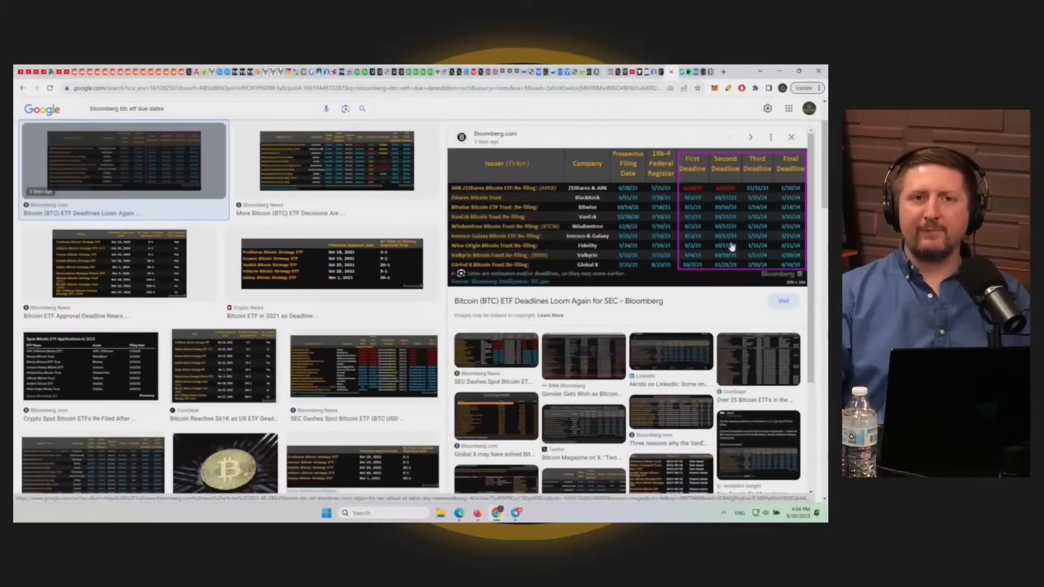
mouse_move(793, 227)
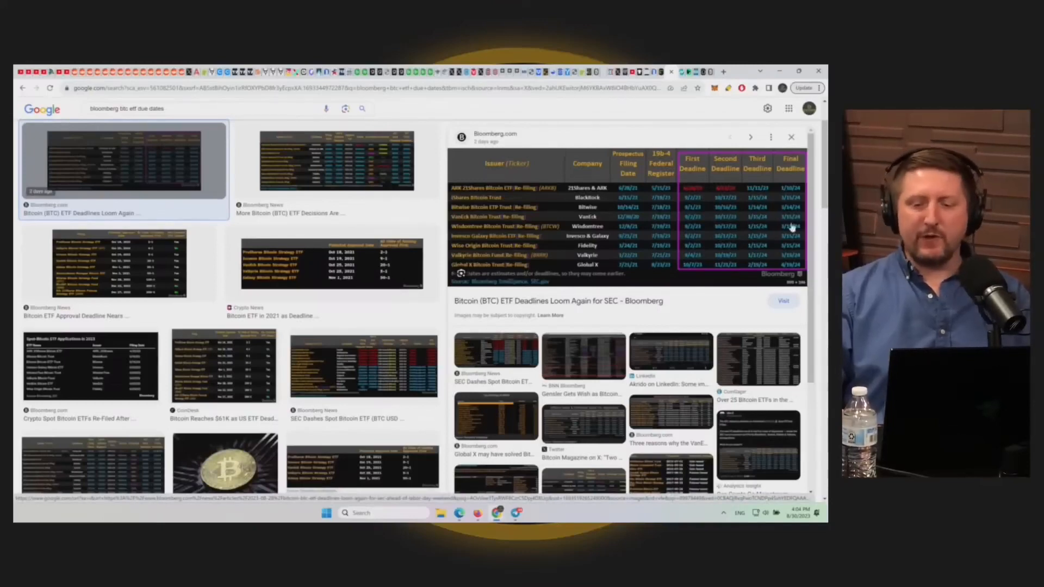
mouse_move(756, 281)
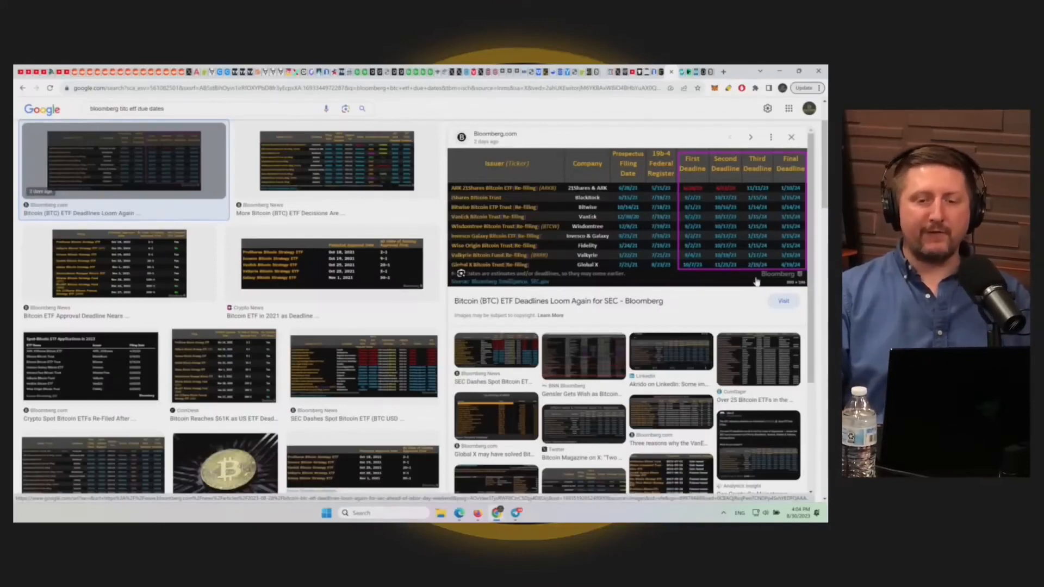